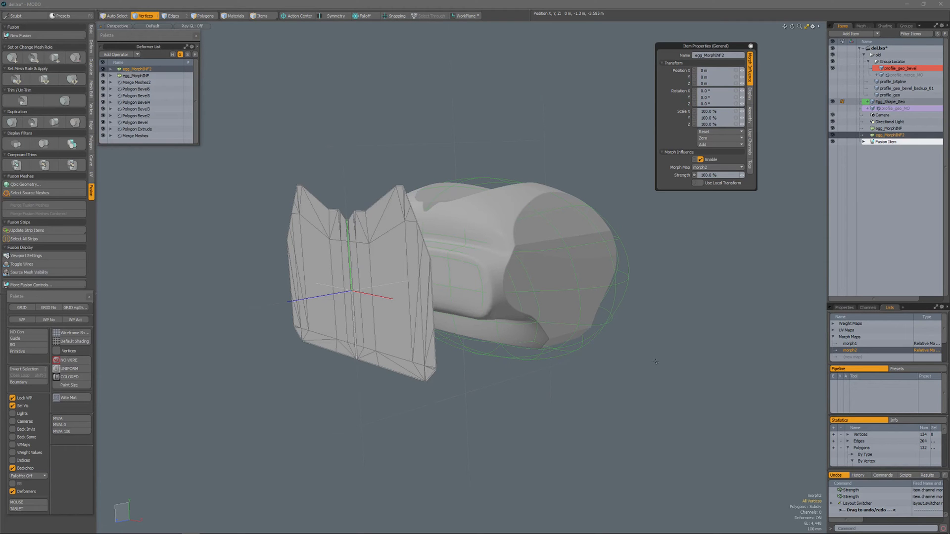
mouse_move(655, 362)
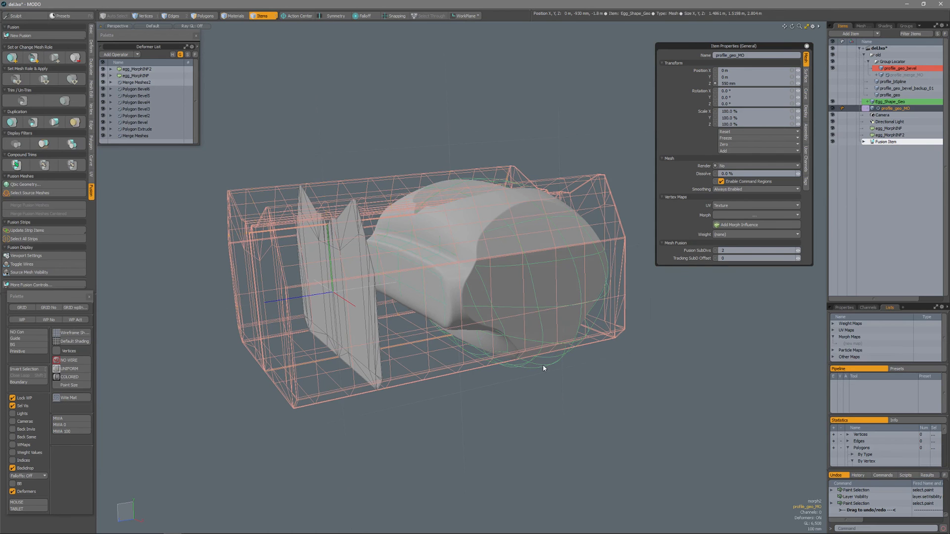
Inspect the egg source mesh, its first morph influence deformer and the morph1 map.
click(891, 101)
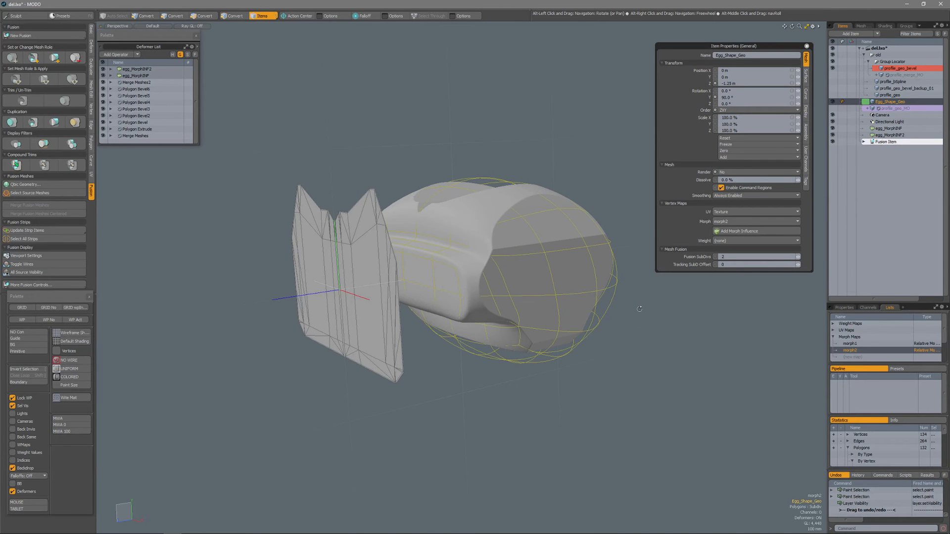
click(885, 141)
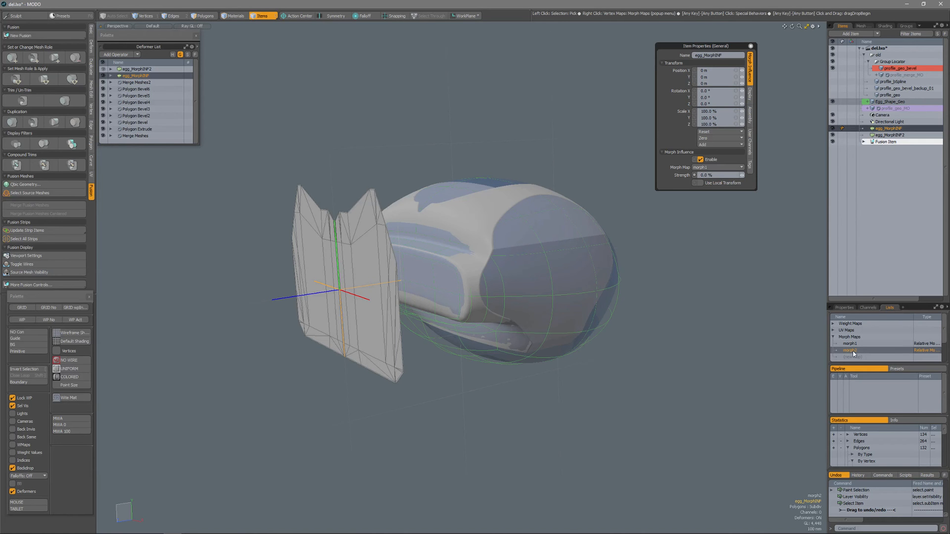
click(886, 128)
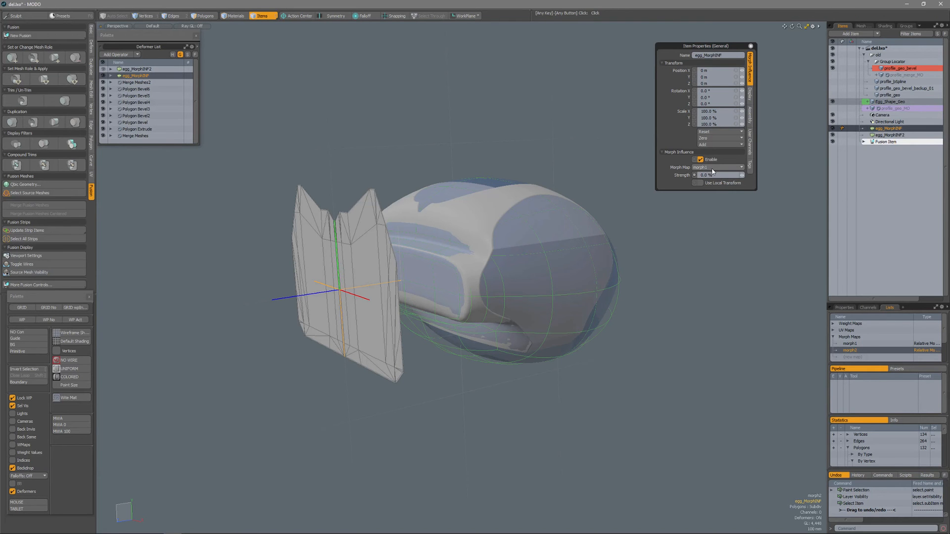
mouse_move(718, 167)
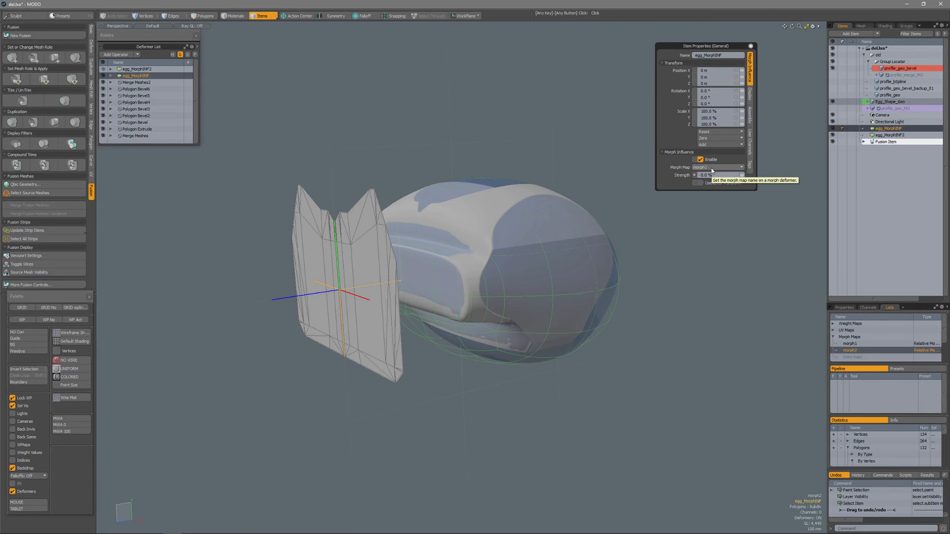
click(848, 343)
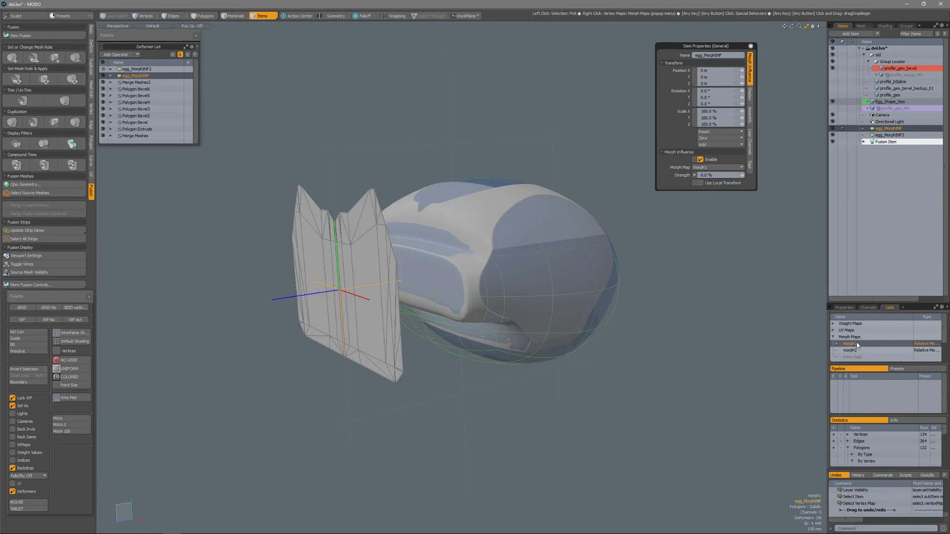
click(848, 350)
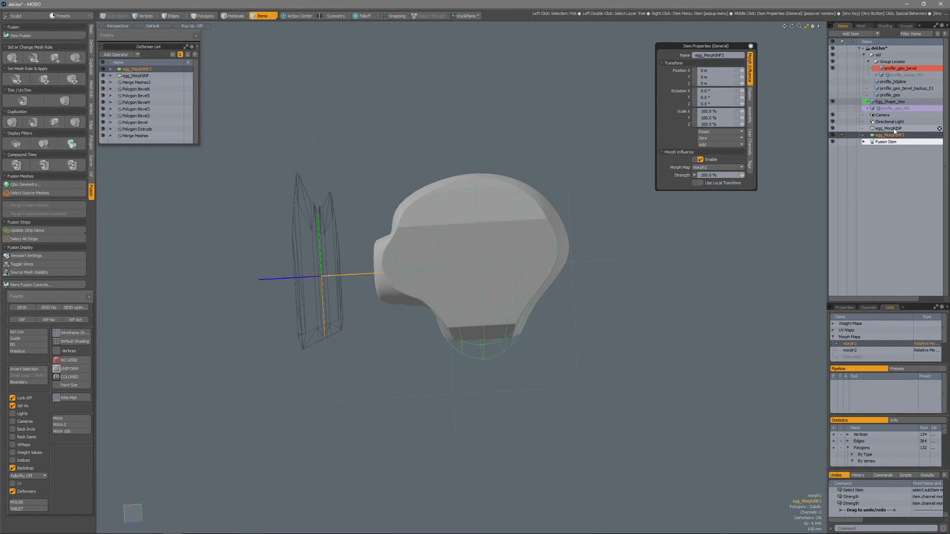
Test the first deformer's strength at full, return it to zero, and reselect the egg mesh.
click(138, 75)
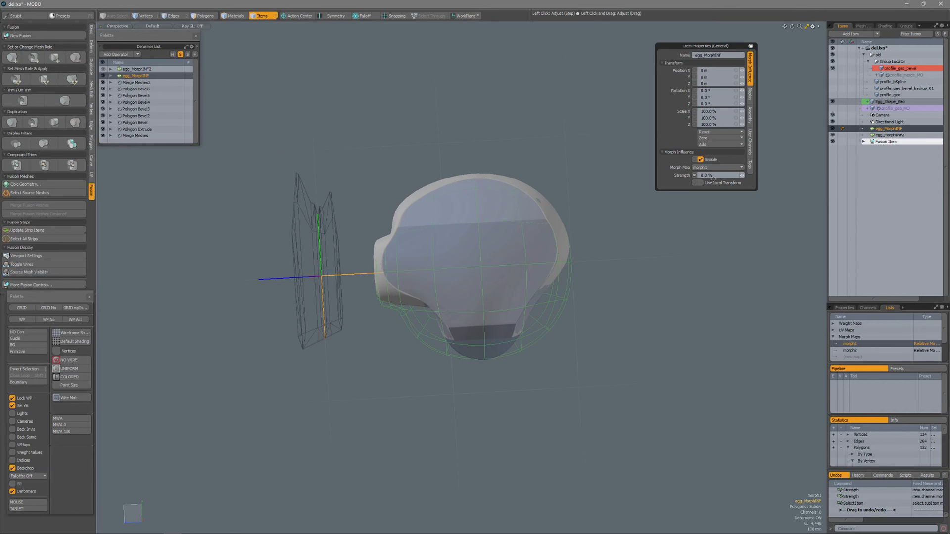
click(721, 174)
text(100)
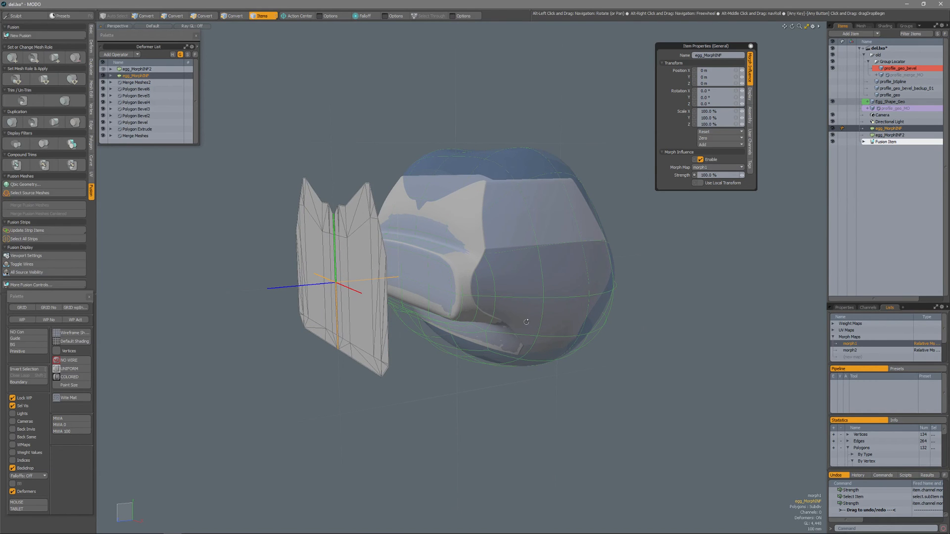
triple_click(710, 176)
text(0)
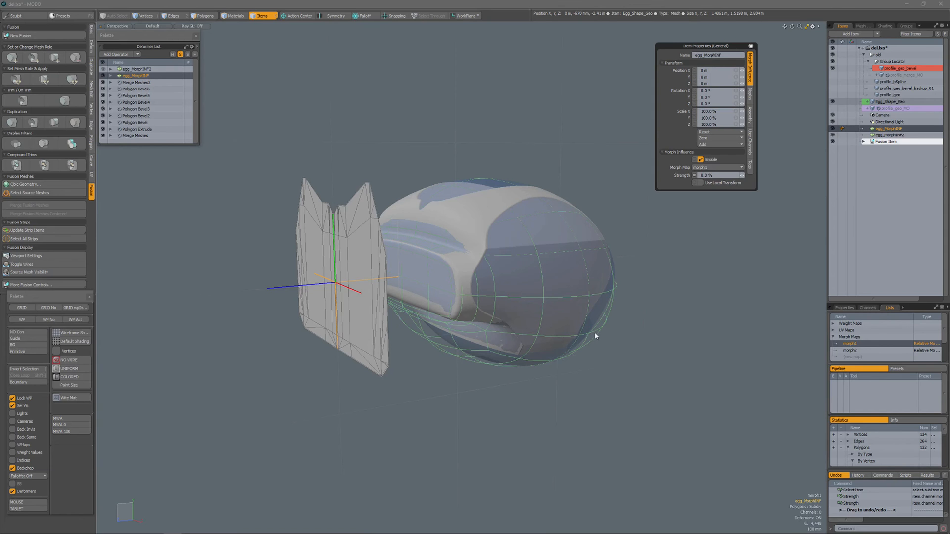
click(890, 102)
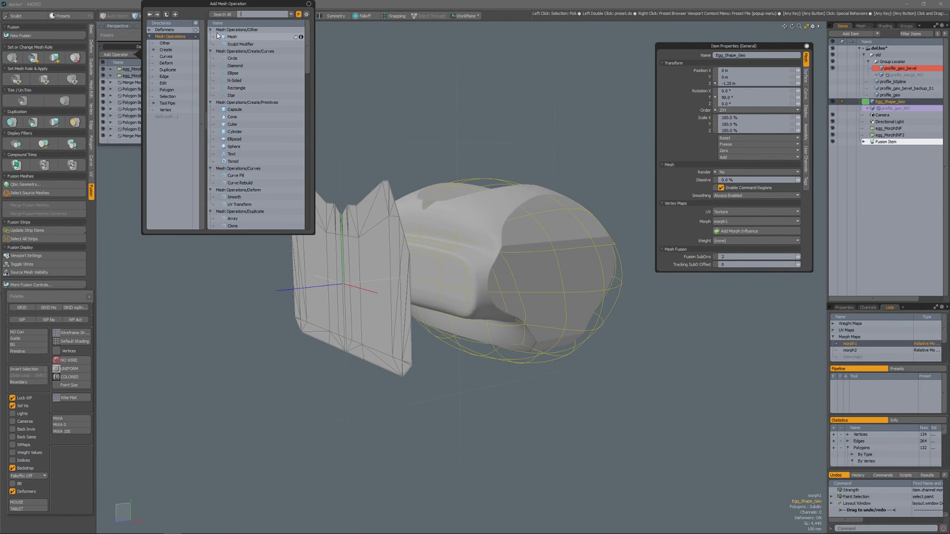
Add a Morph Influence mesh operation and rename the new deformer to egg_MorphINF3.
text(mo)
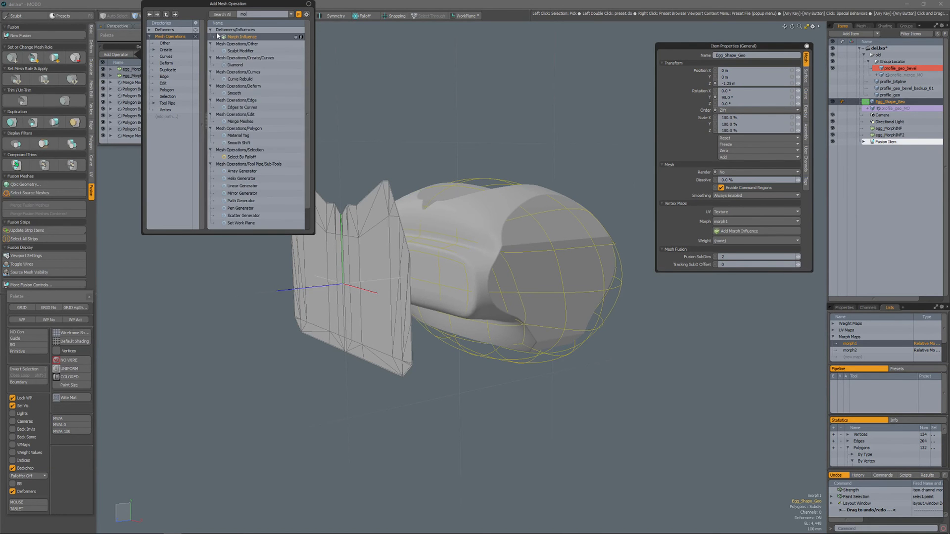
text(morp)
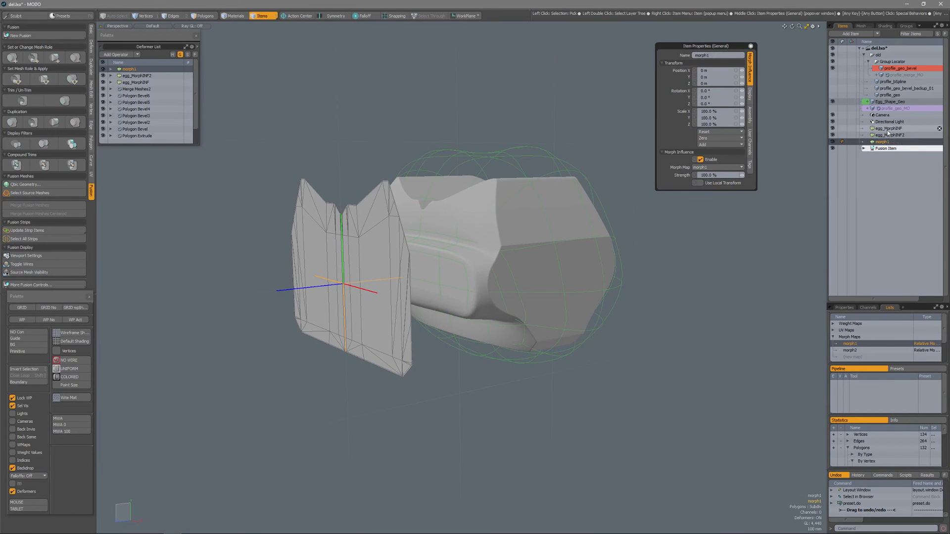
right_click(888, 128)
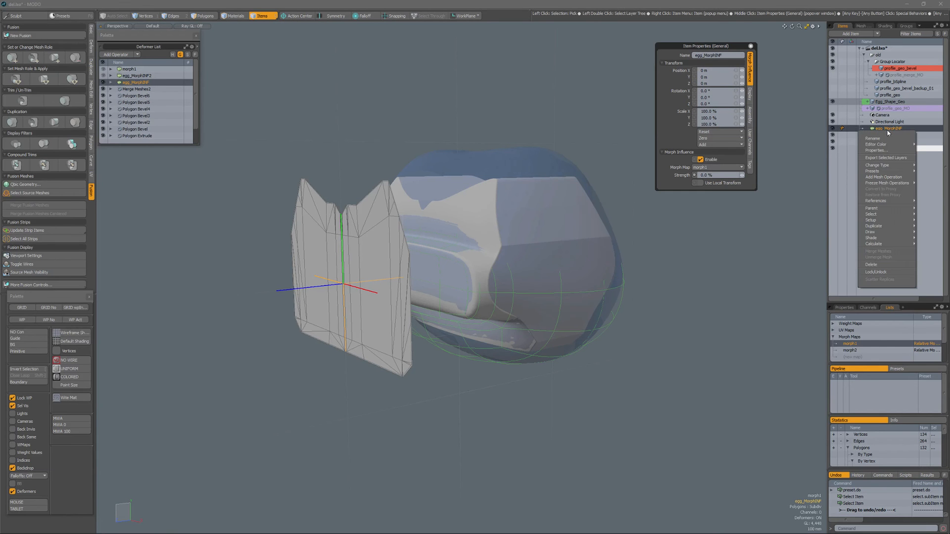
click(873, 139)
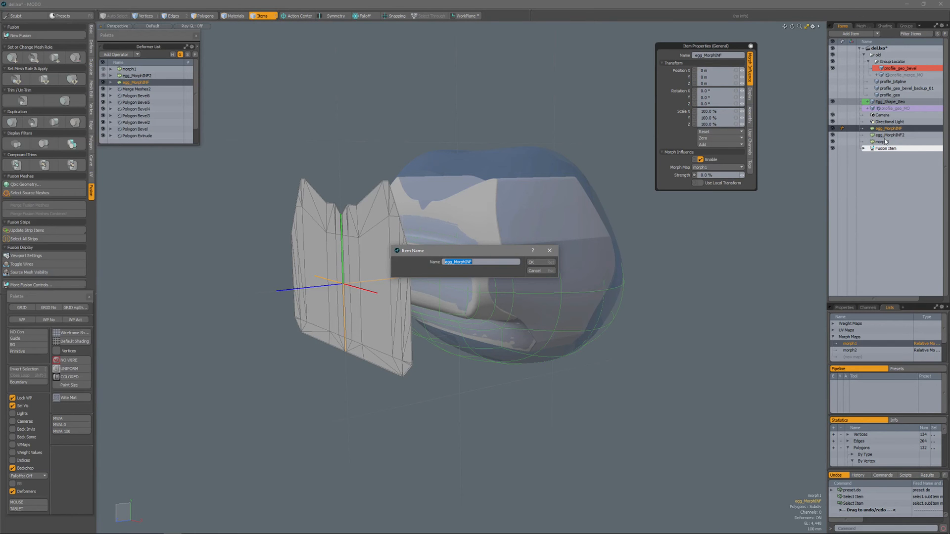
click(530, 261)
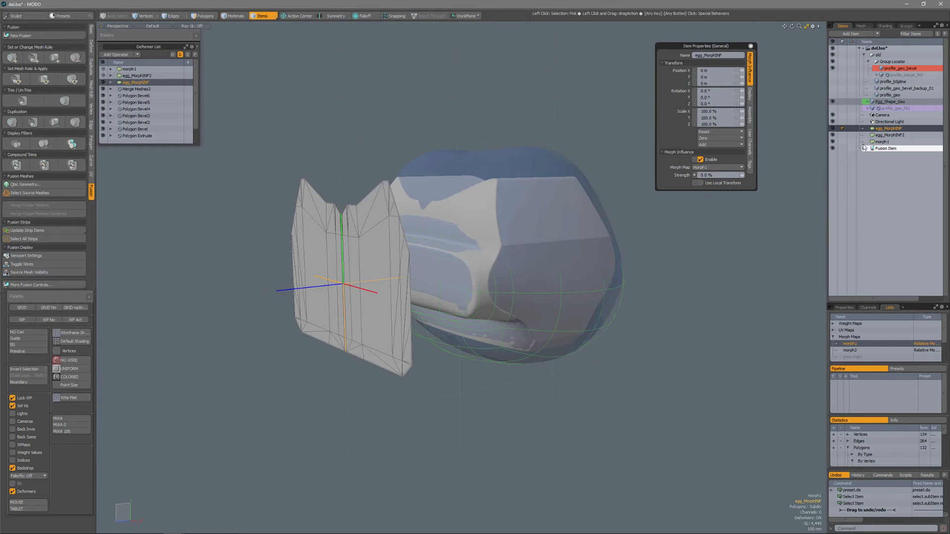
right_click(884, 141)
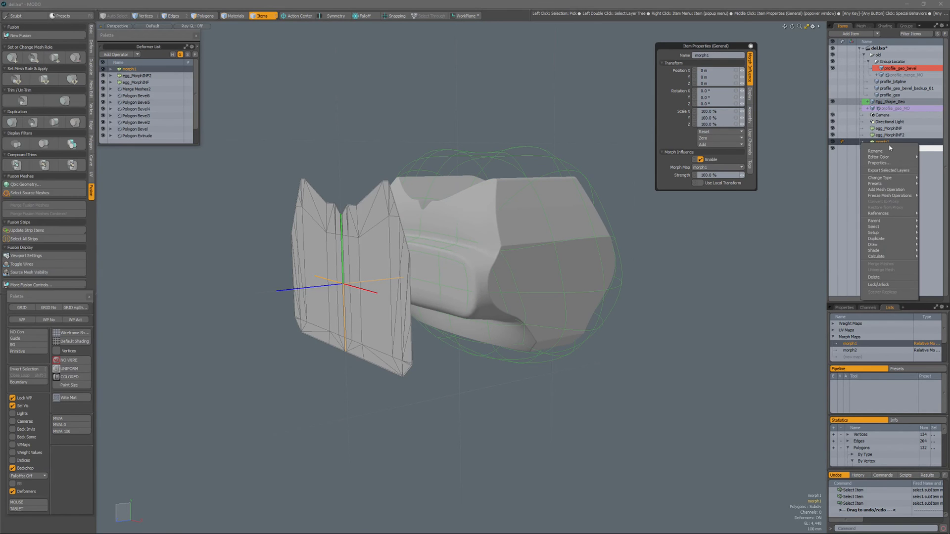
click(874, 150)
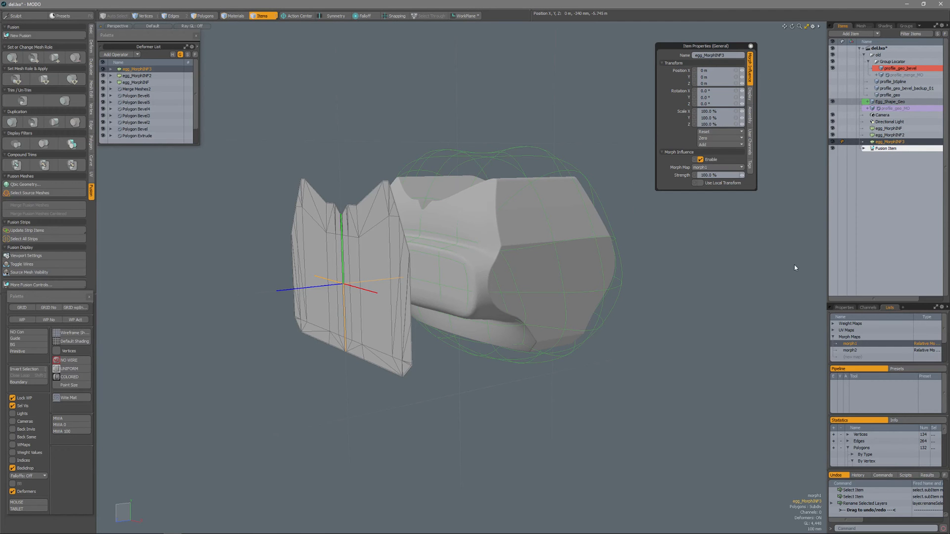
mouse_move(713, 173)
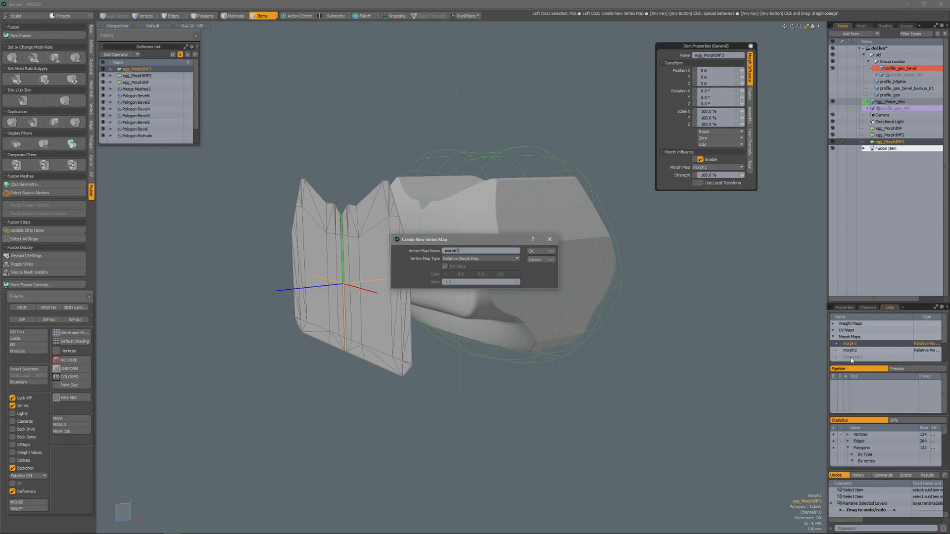
Create the relative morph map morph3 and assign it as egg_MorphINF3's morph map.
click(531, 251)
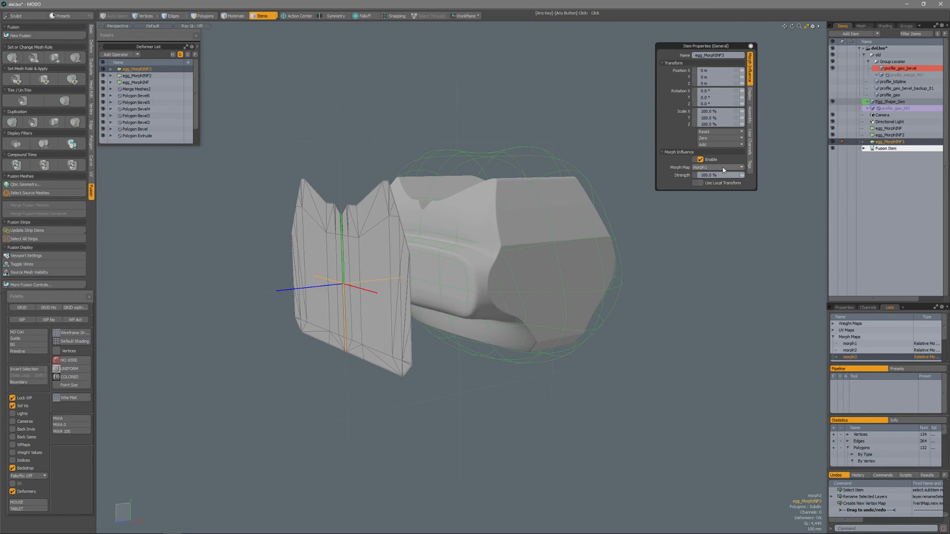
click(721, 167)
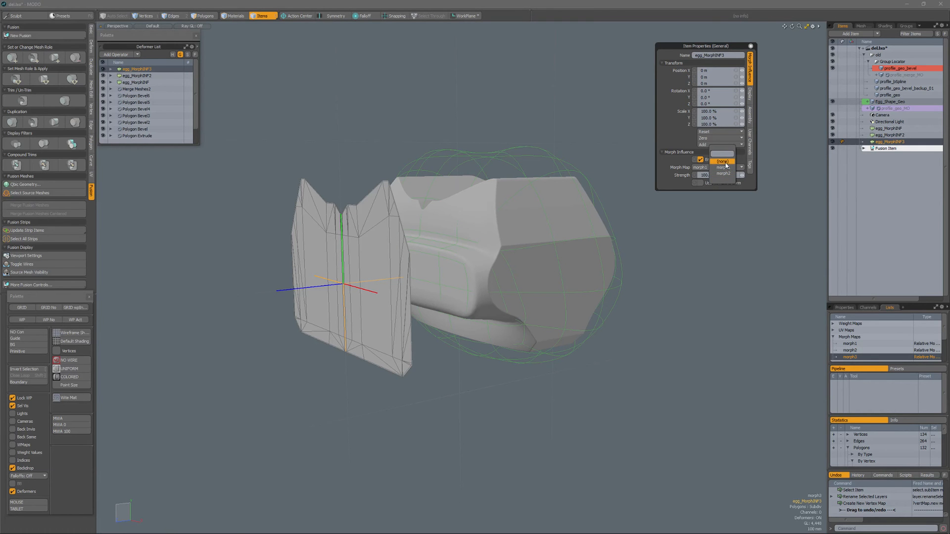
click(722, 168)
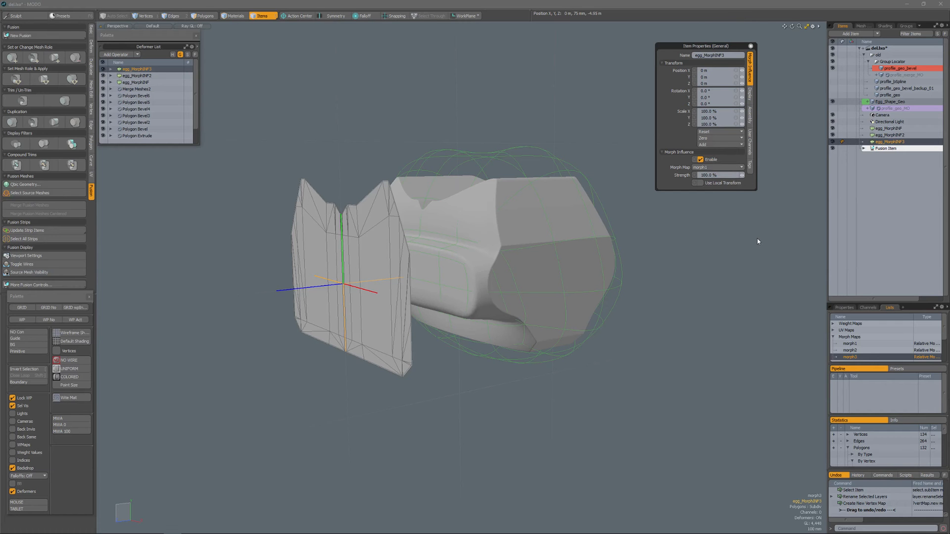
click(851, 350)
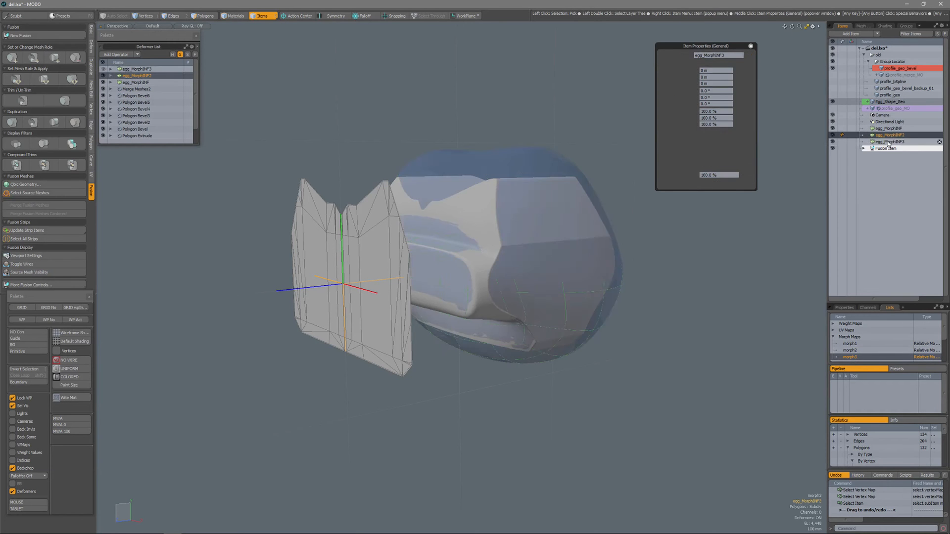
click(718, 168)
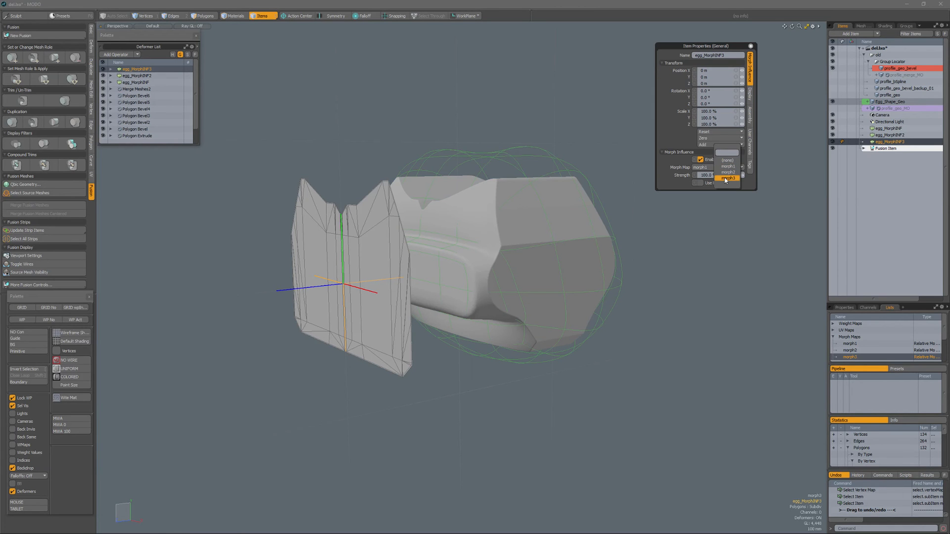
click(725, 178)
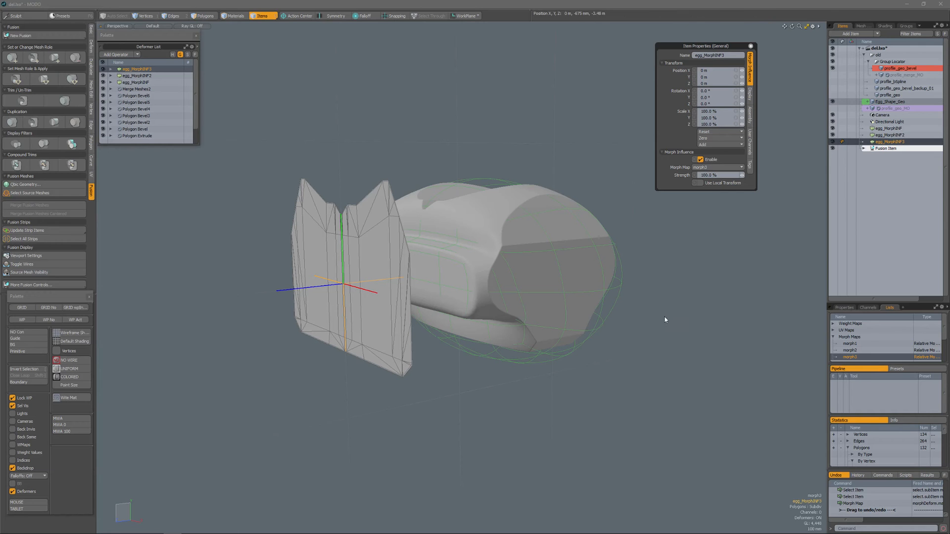
Edit vertices from Front view to reshape Egg_Shape_Geo under morph3 into a narrower silhouette.
click(173, 16)
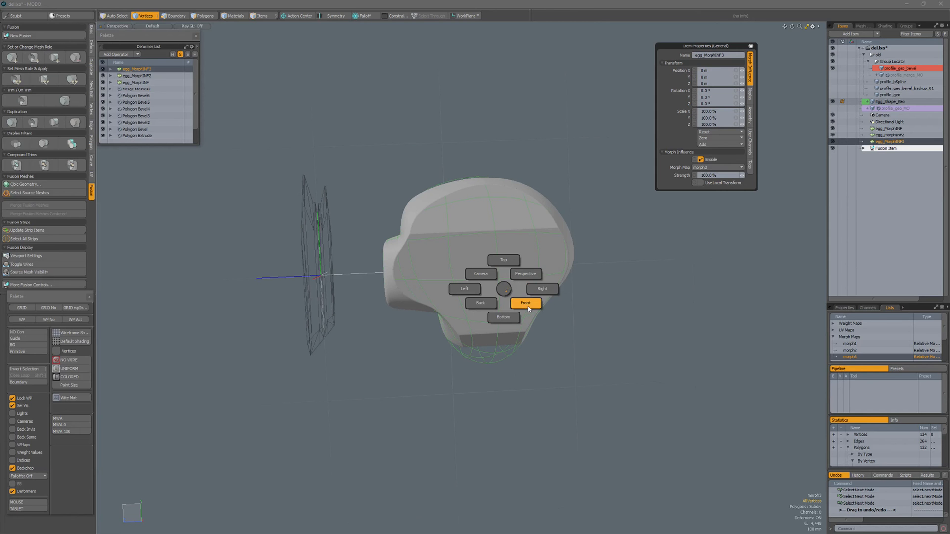
click(525, 303)
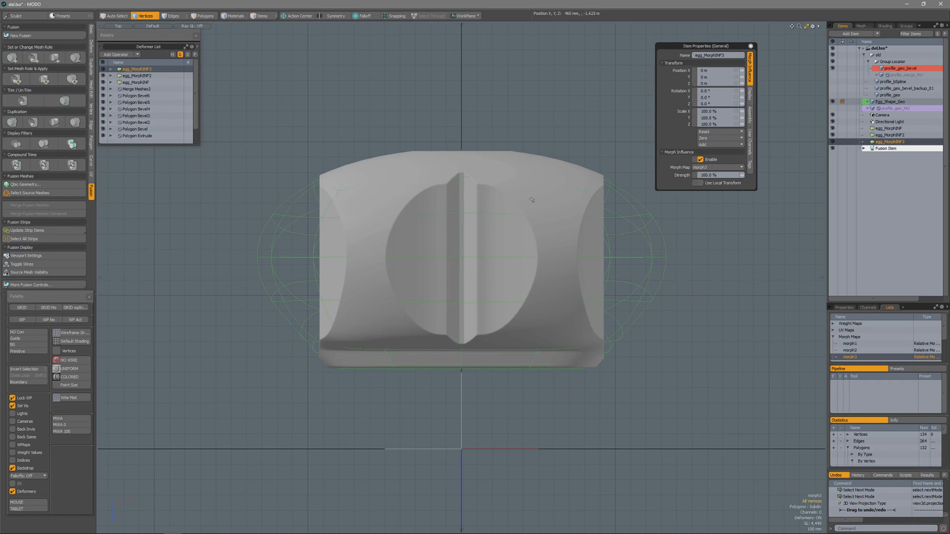
mouse_move(690, 242)
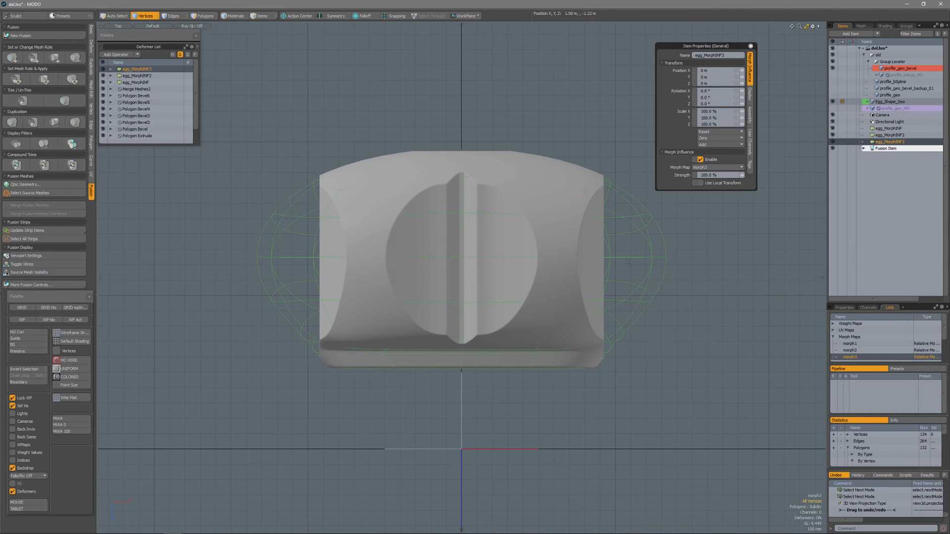
click(173, 15)
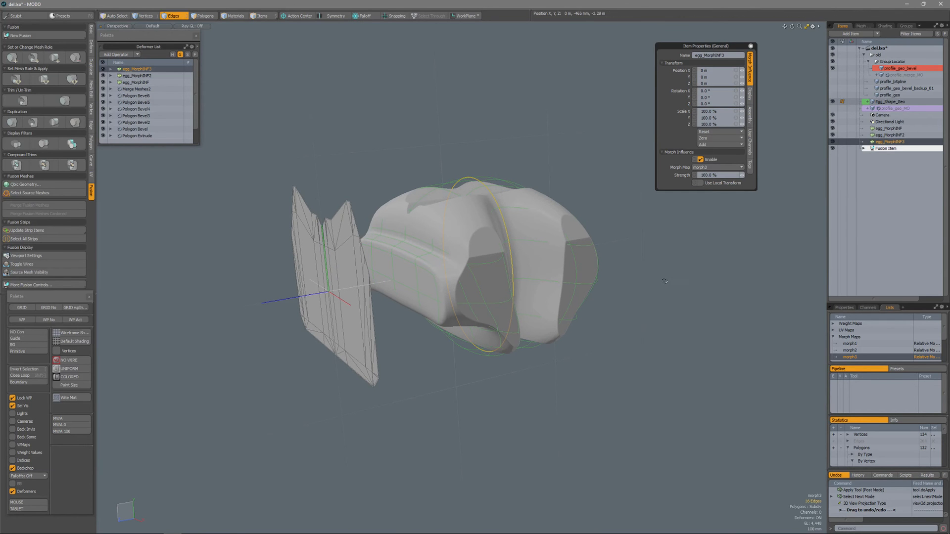
Set egg_MorphINF3 strength to 50%, then select the profile_geo_bevel mesh.
click(715, 176)
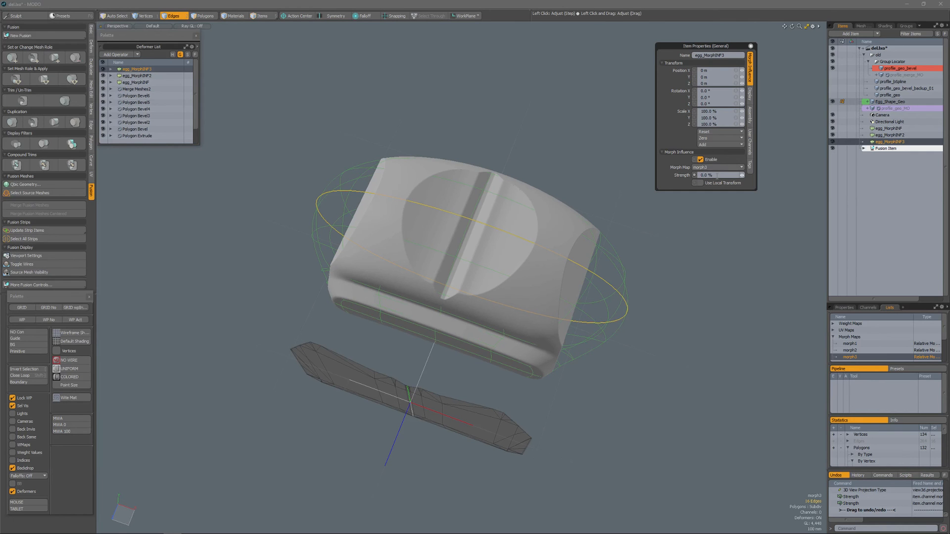
triple_click(707, 174)
text(-150)
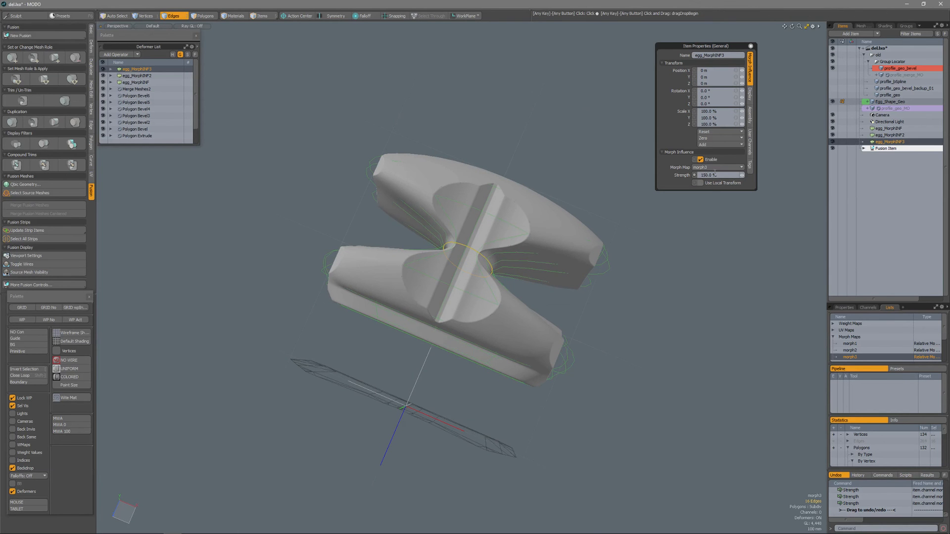
click(718, 175)
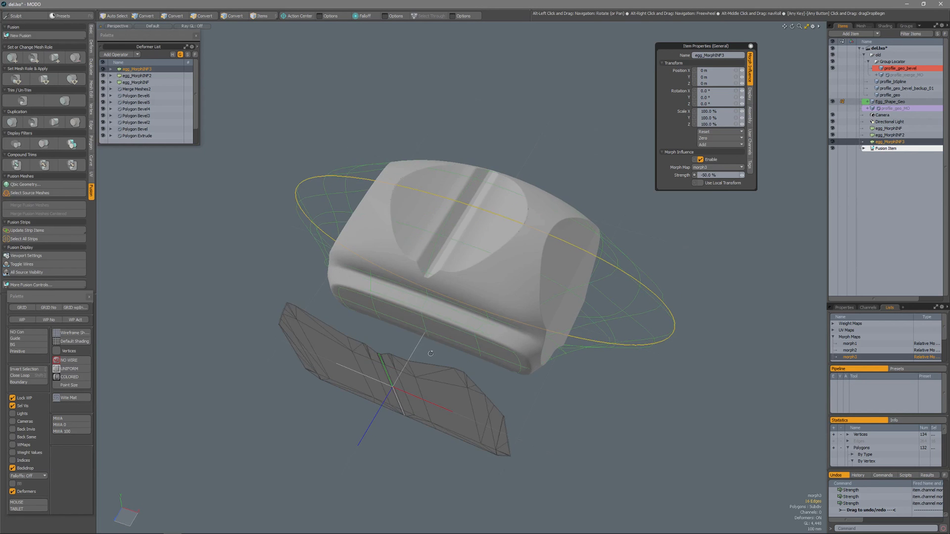
click(175, 15)
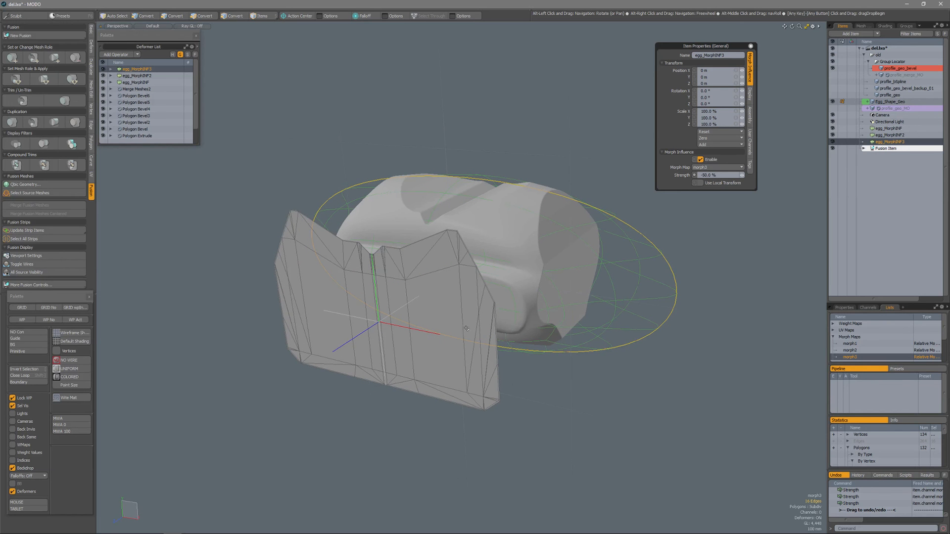
click(174, 15)
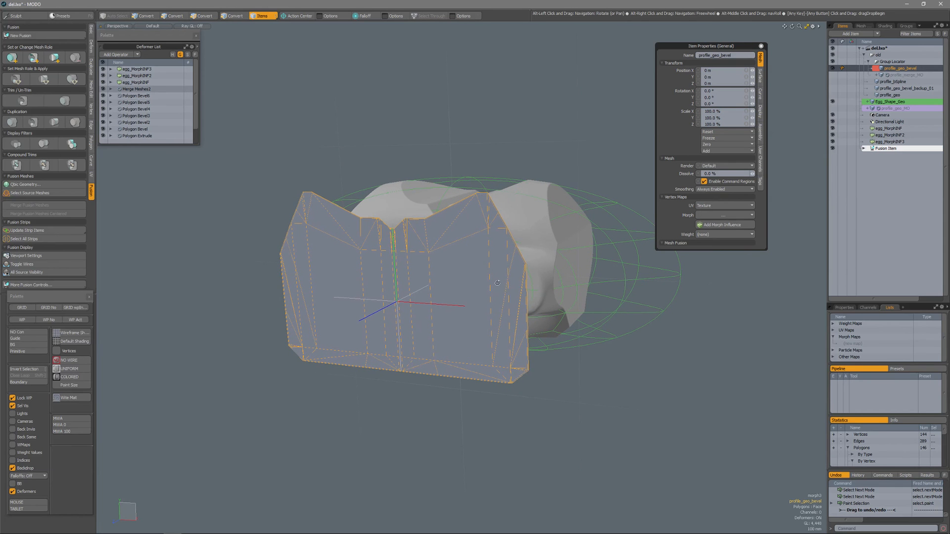
Add a morph influence with its own new morph map to profile_geo_bevel.
click(847, 343)
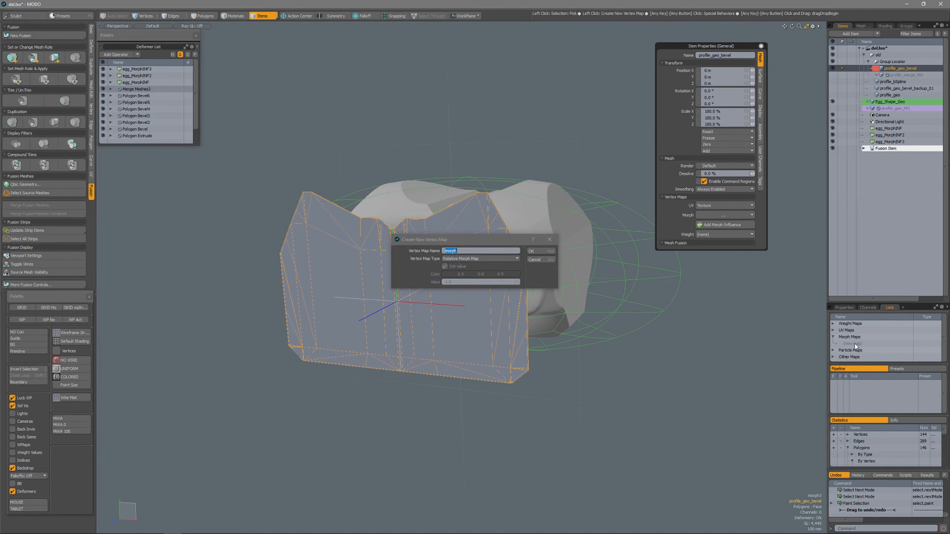
click(532, 251)
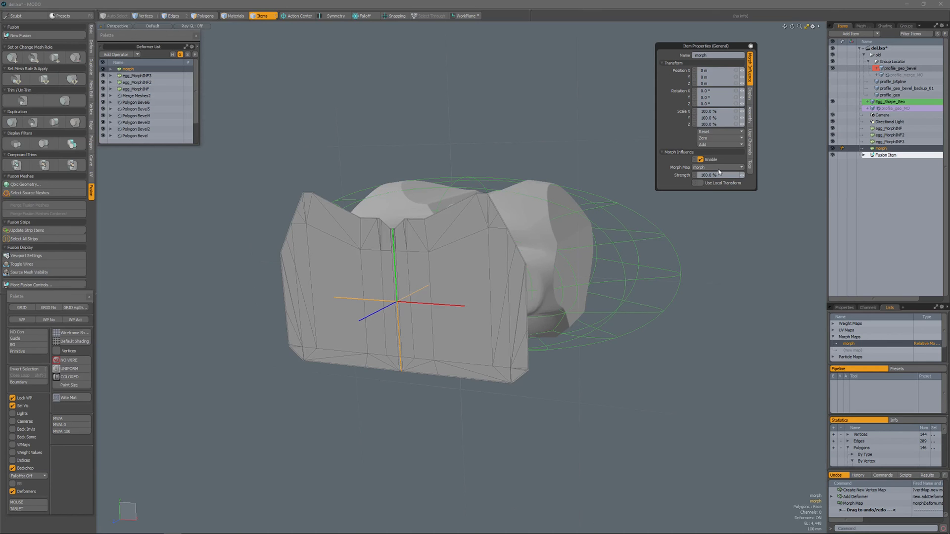
click(452, 297)
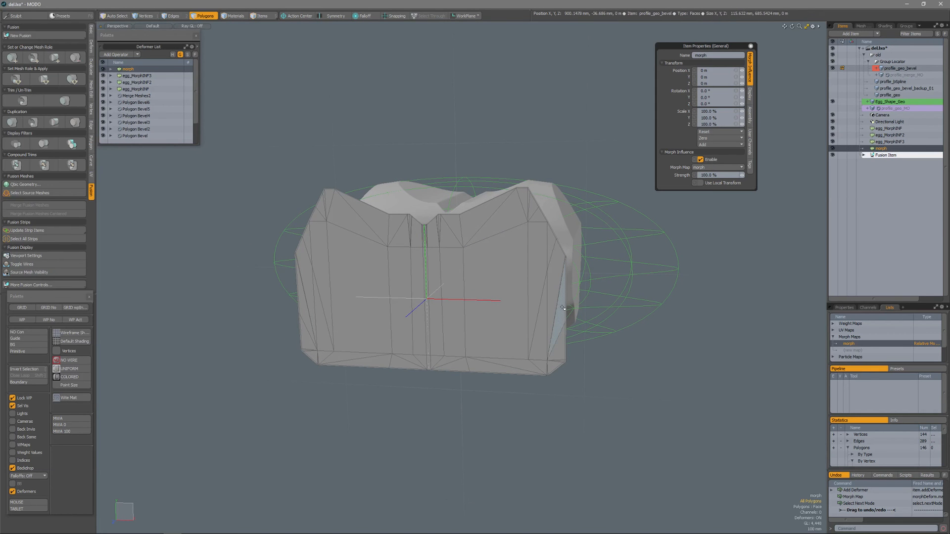
Move the profile's side vertices outward in the morph map and set the influence to 200%.
click(144, 15)
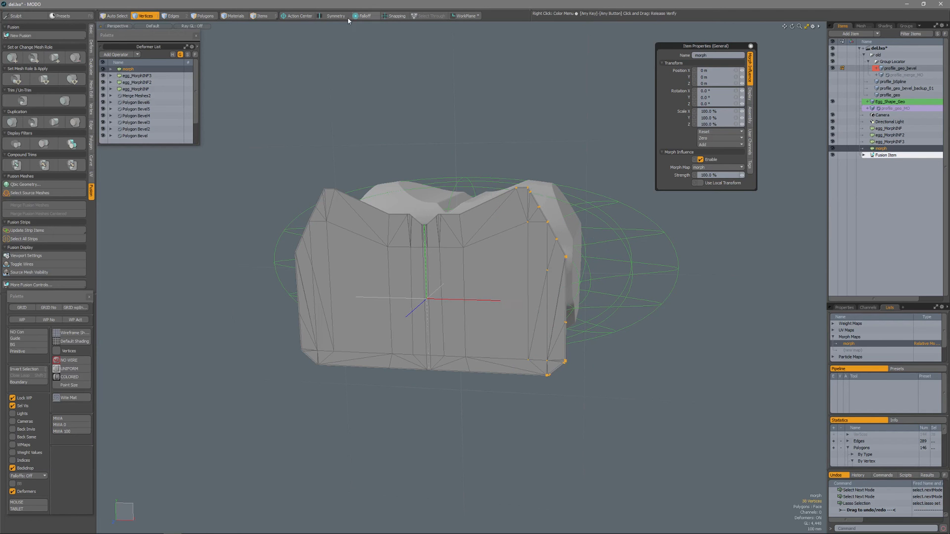
click(334, 16)
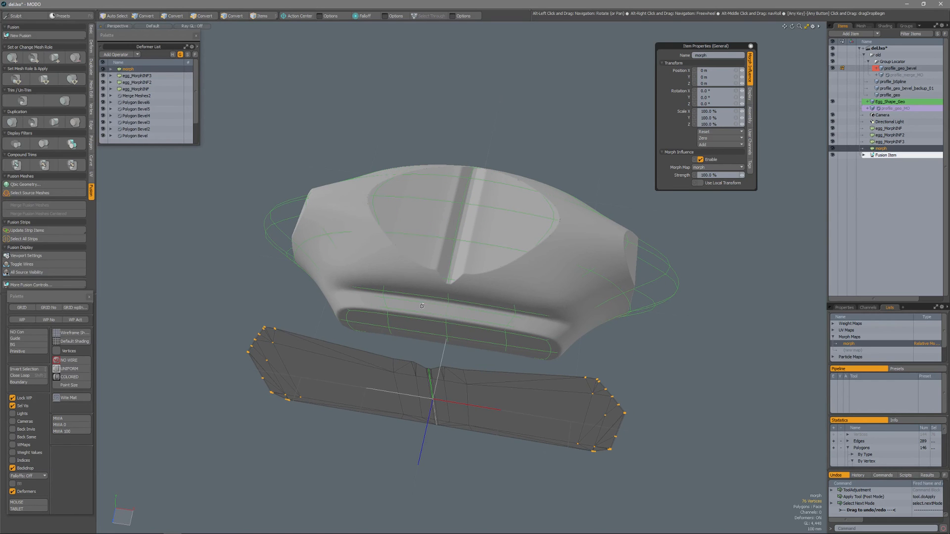
click(173, 15)
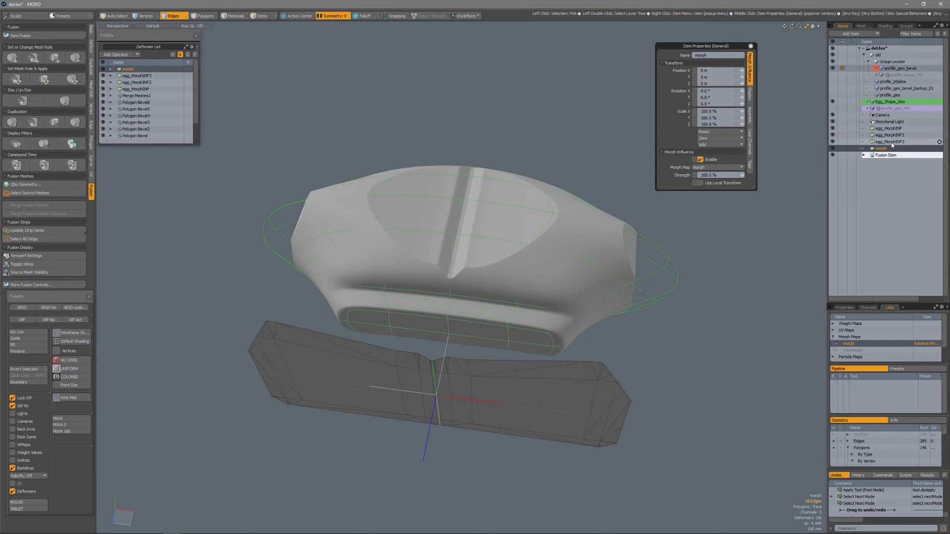
click(891, 142)
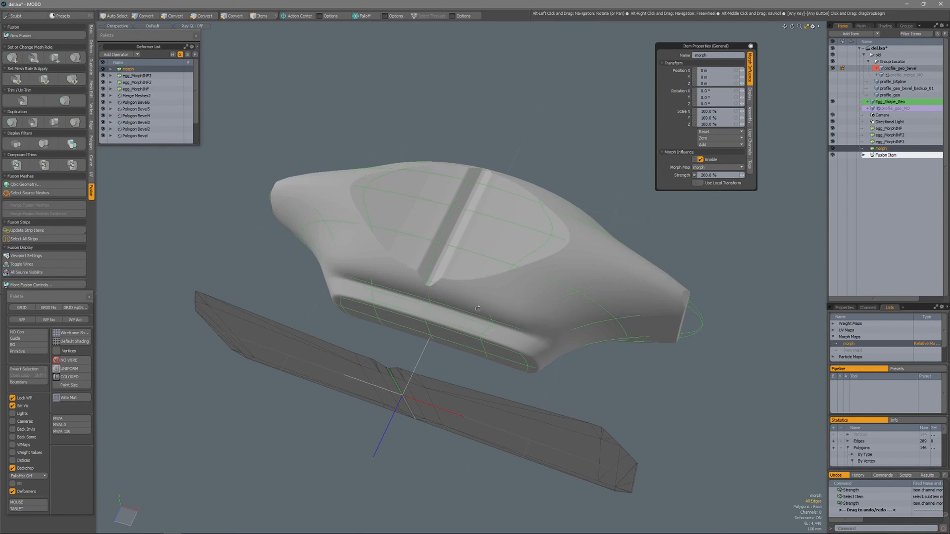
Give egg_MorphNF3 a strength of -100%.
click(174, 15)
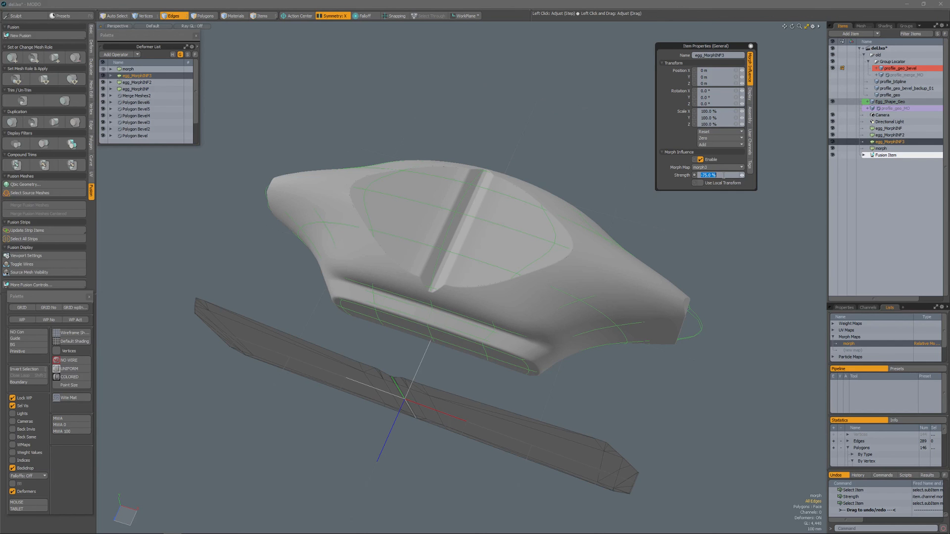
text(-100.0)
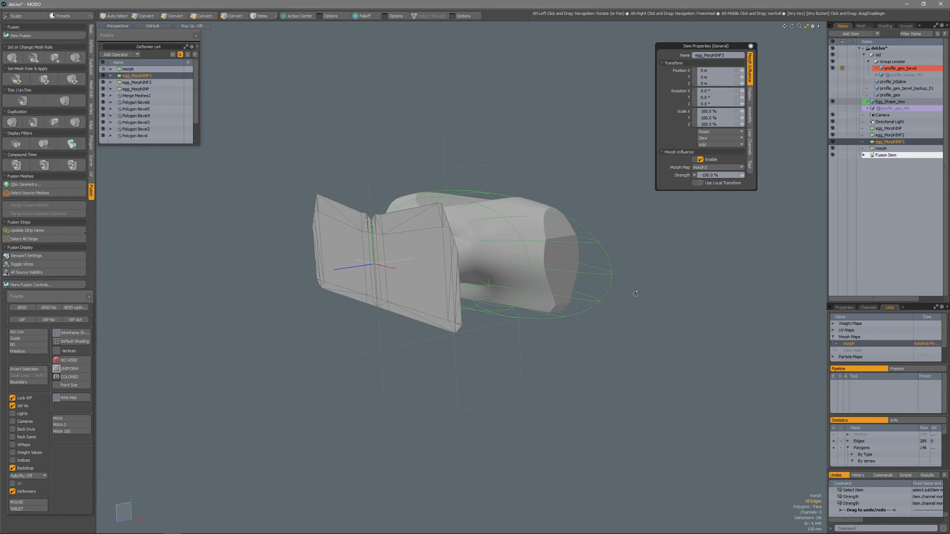
mouse_move(596, 265)
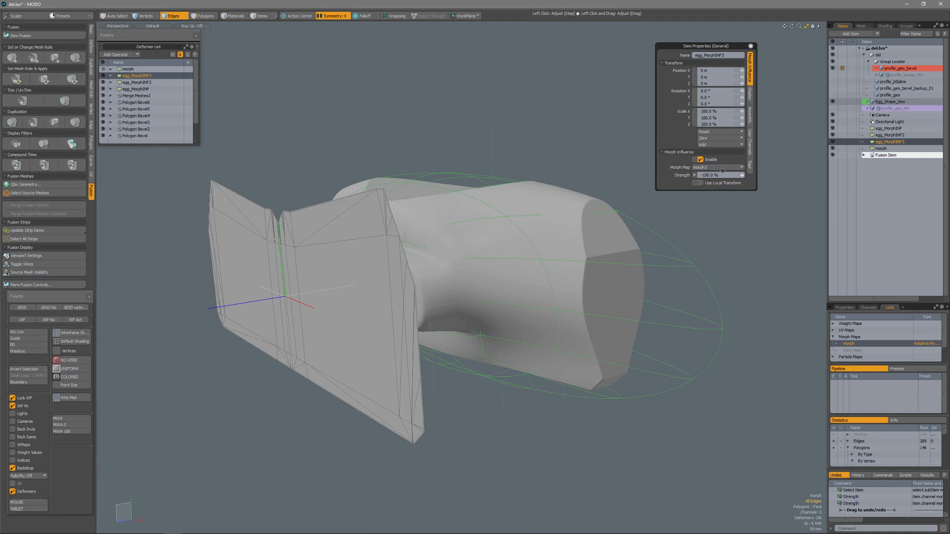
mouse_move(722, 168)
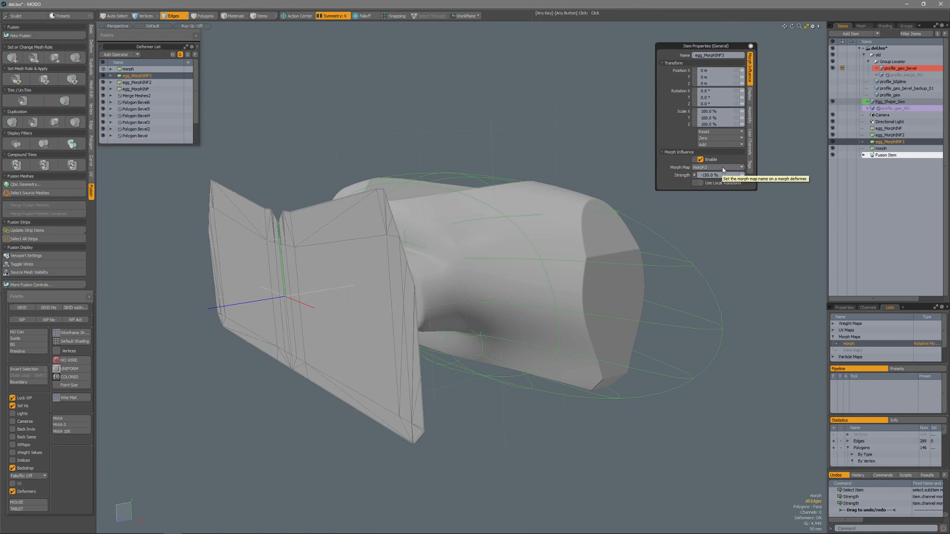
Choose the morph map that drives egg_MorphNF3.
click(739, 167)
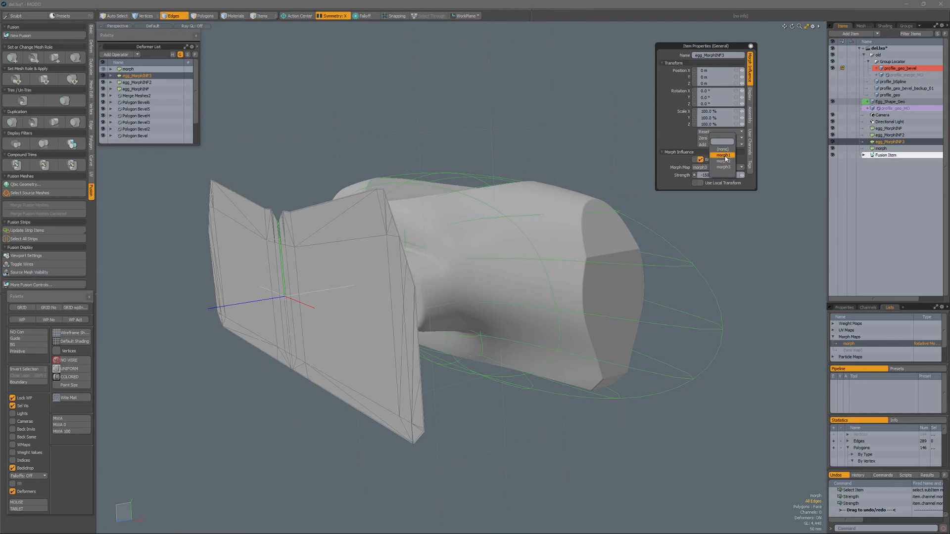
click(722, 167)
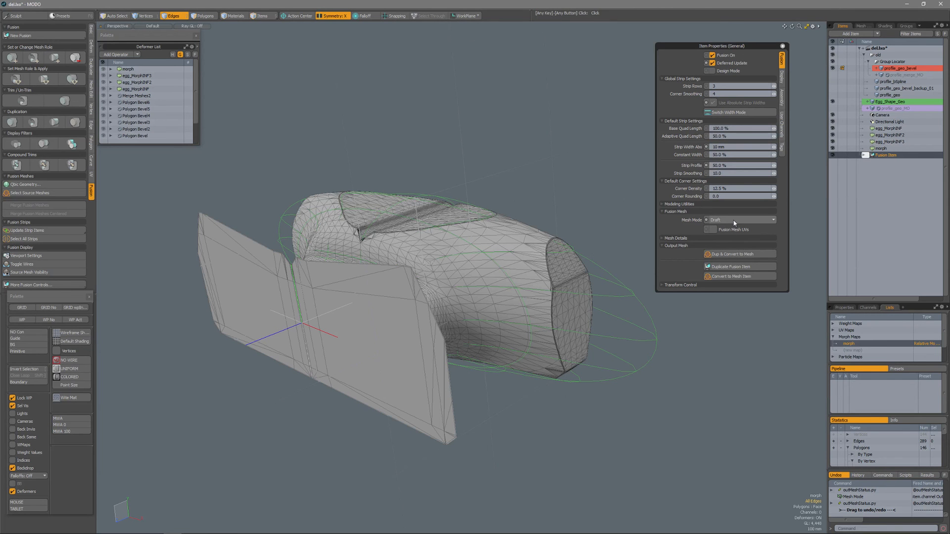
Set the Fusion Item mesh mode to AirTight Final and output it as Fusion Item Mesh.
click(739, 220)
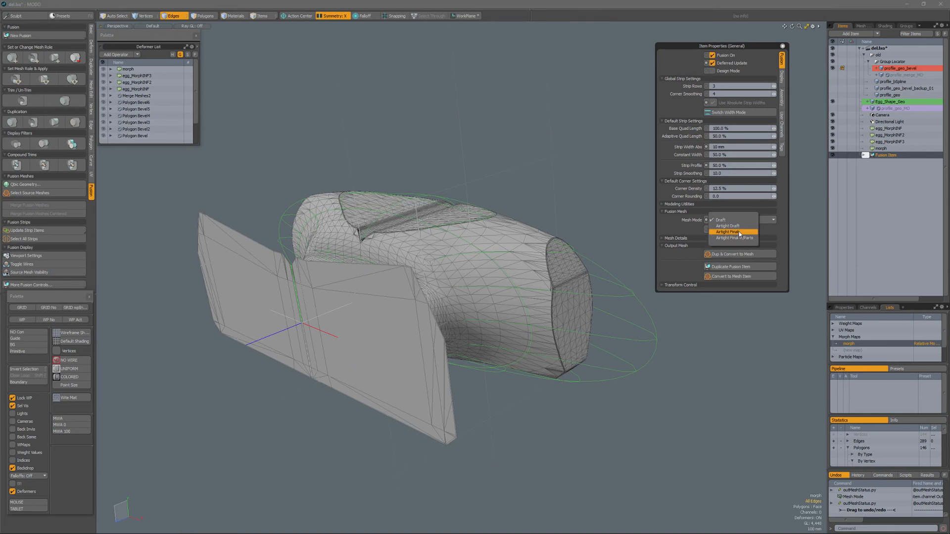
click(728, 225)
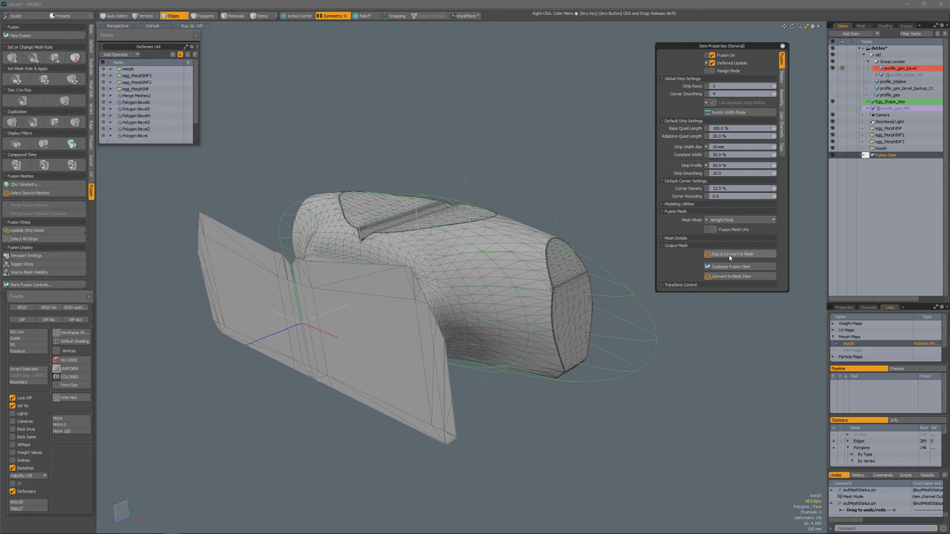
mouse_move(729, 266)
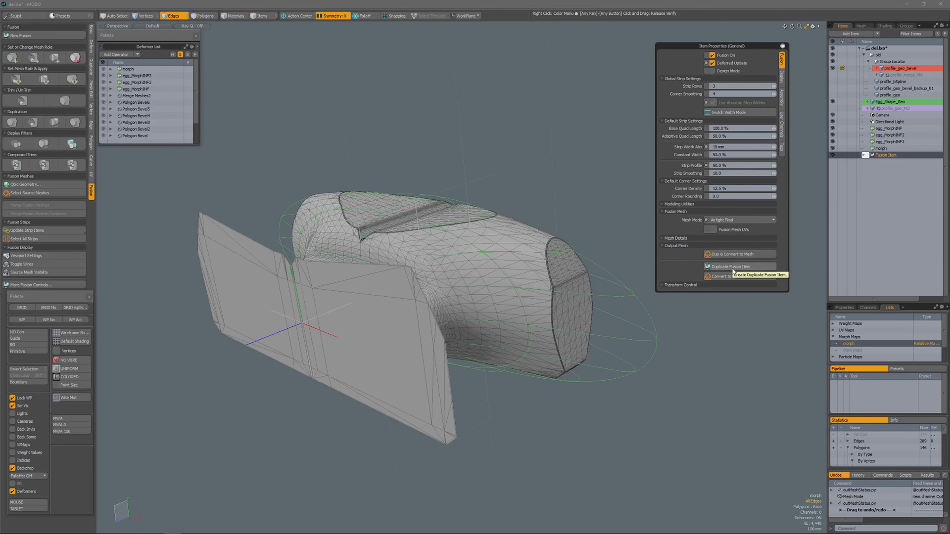
click(738, 254)
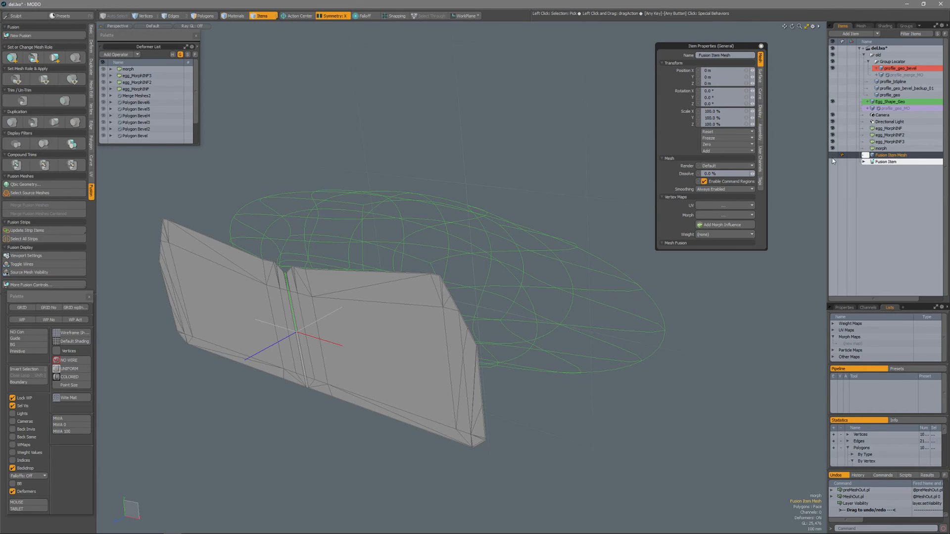
Raise egg_MorphNF3 to 200% and the morph influence higher, then review egg_MorphNF2 and egg_MorphNF.
click(834, 161)
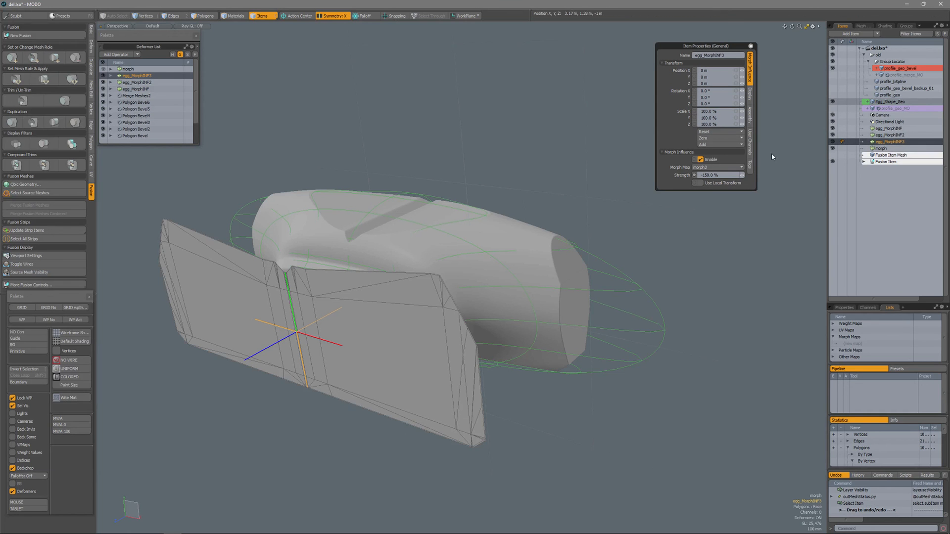
click(718, 176)
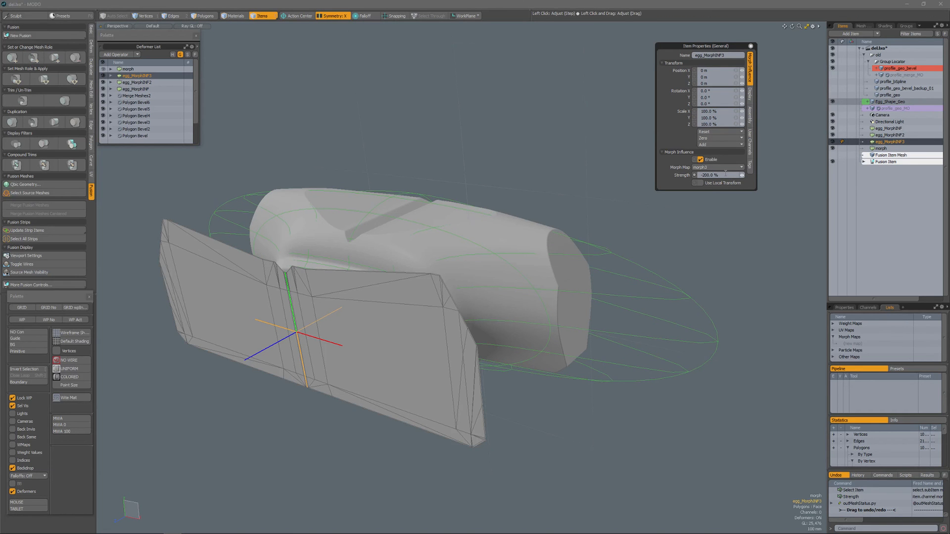
click(880, 149)
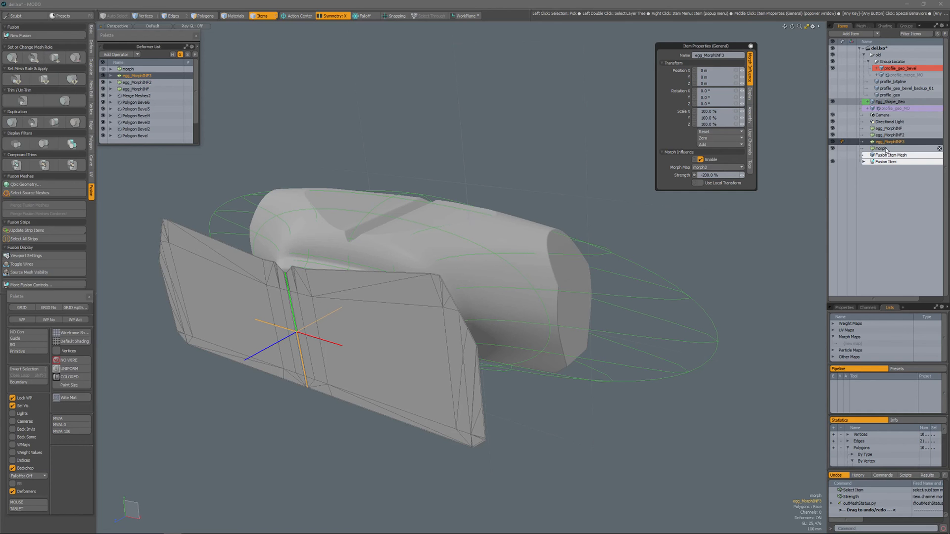
click(882, 148)
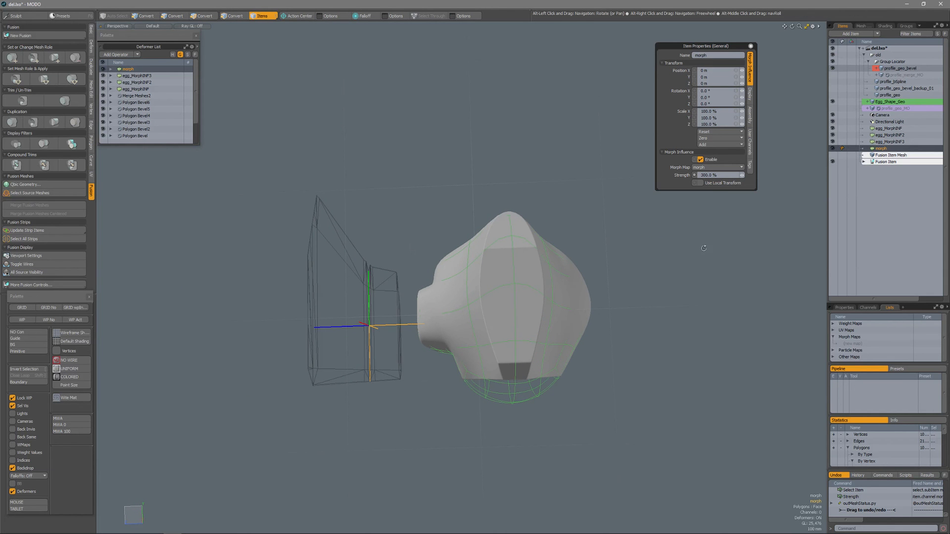
click(138, 82)
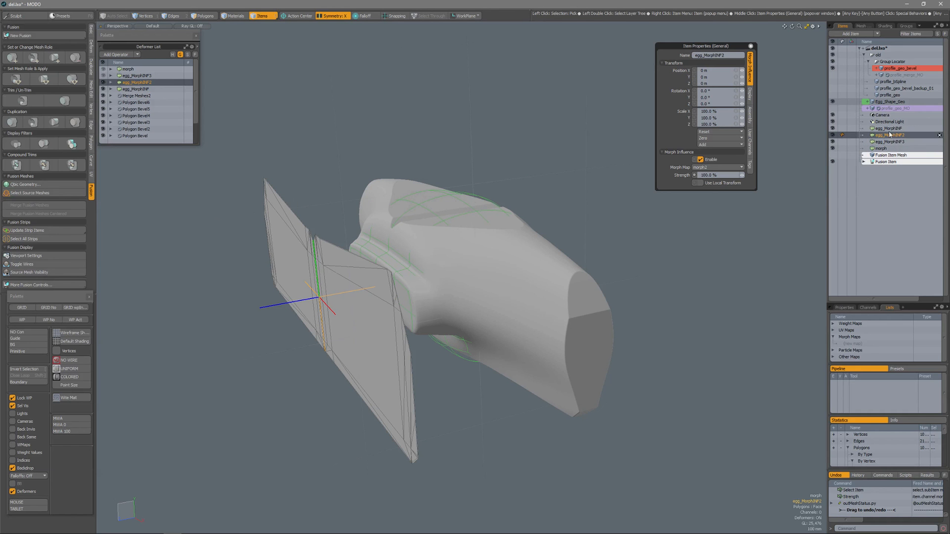
click(135, 89)
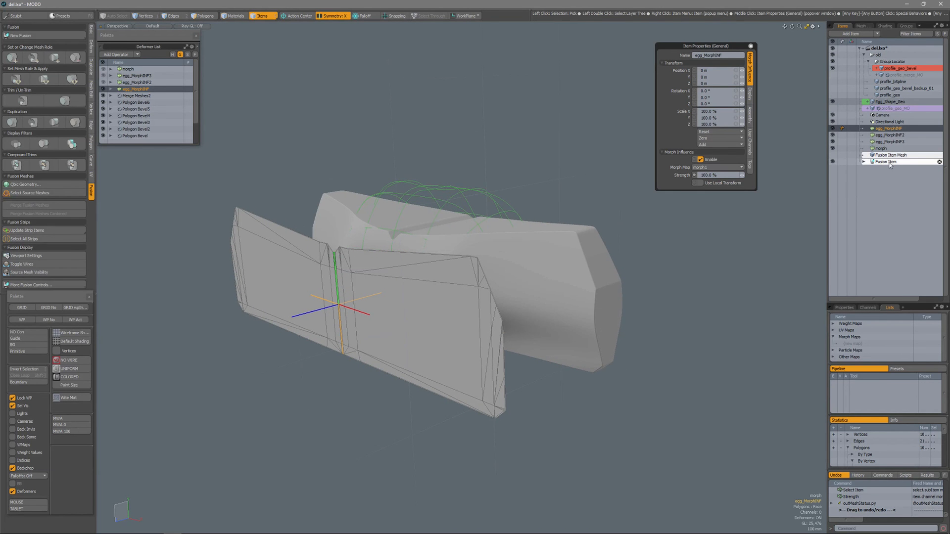
Duplicate and convert the Fusion Item into a second mesh item, Fusion Item Mesh2, then deselect.
click(888, 161)
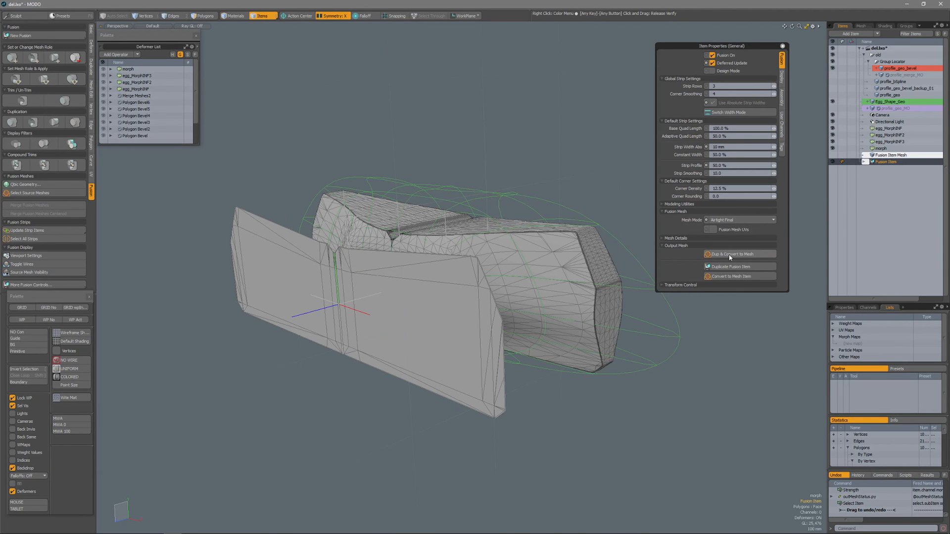
click(732, 254)
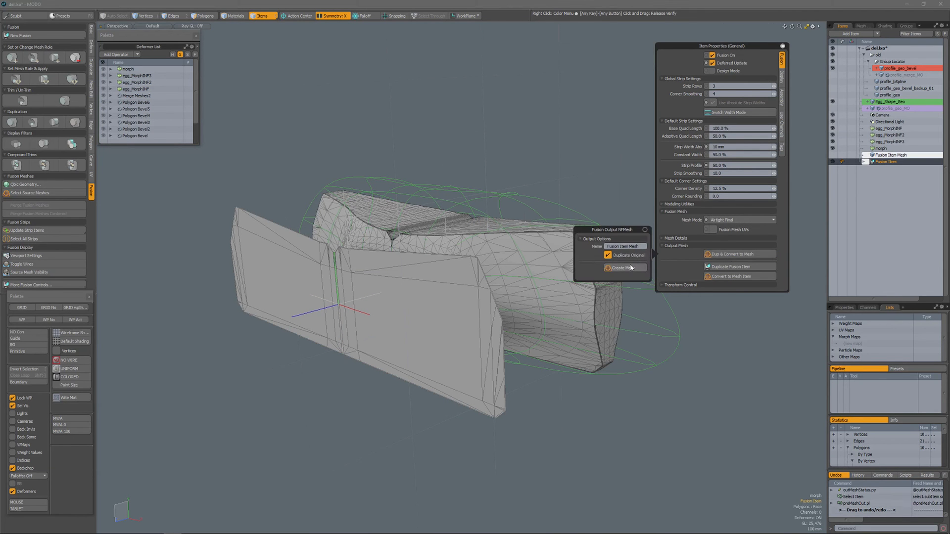
click(620, 268)
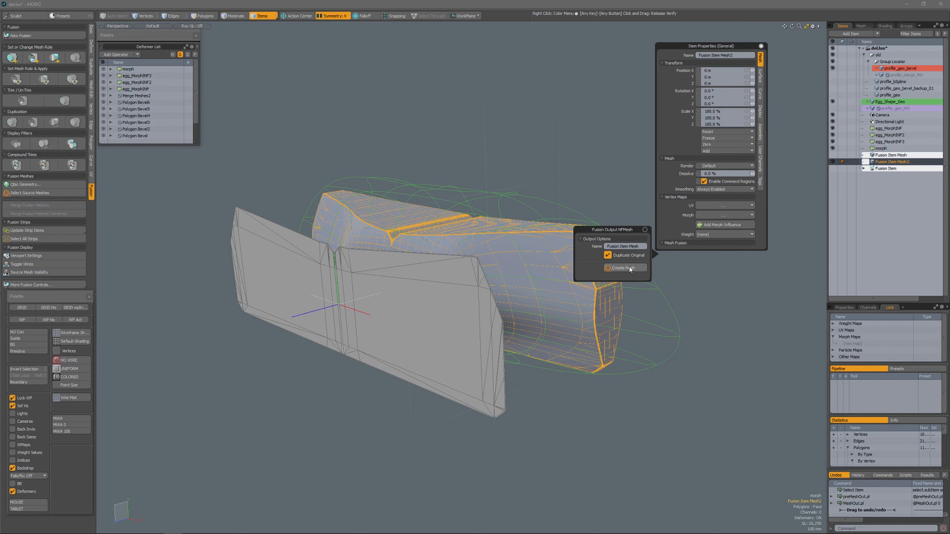
click(619, 268)
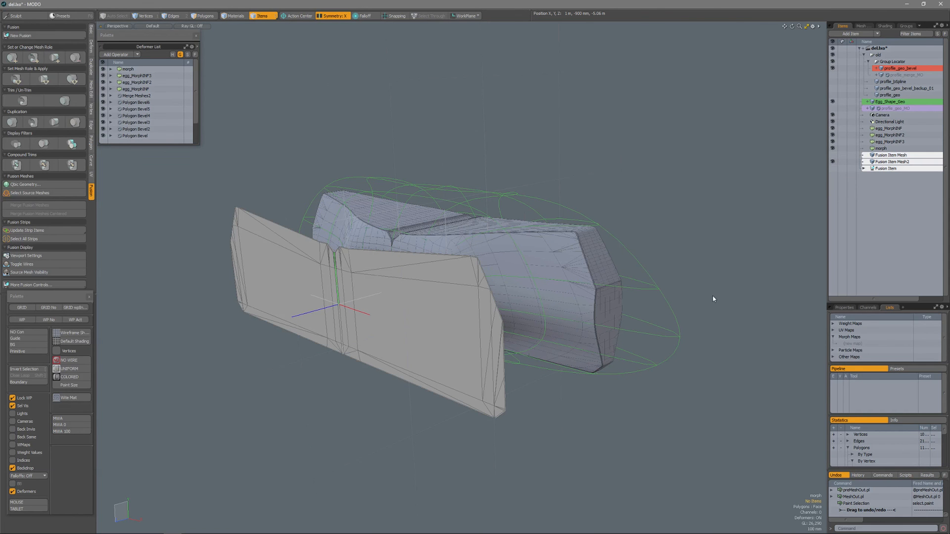